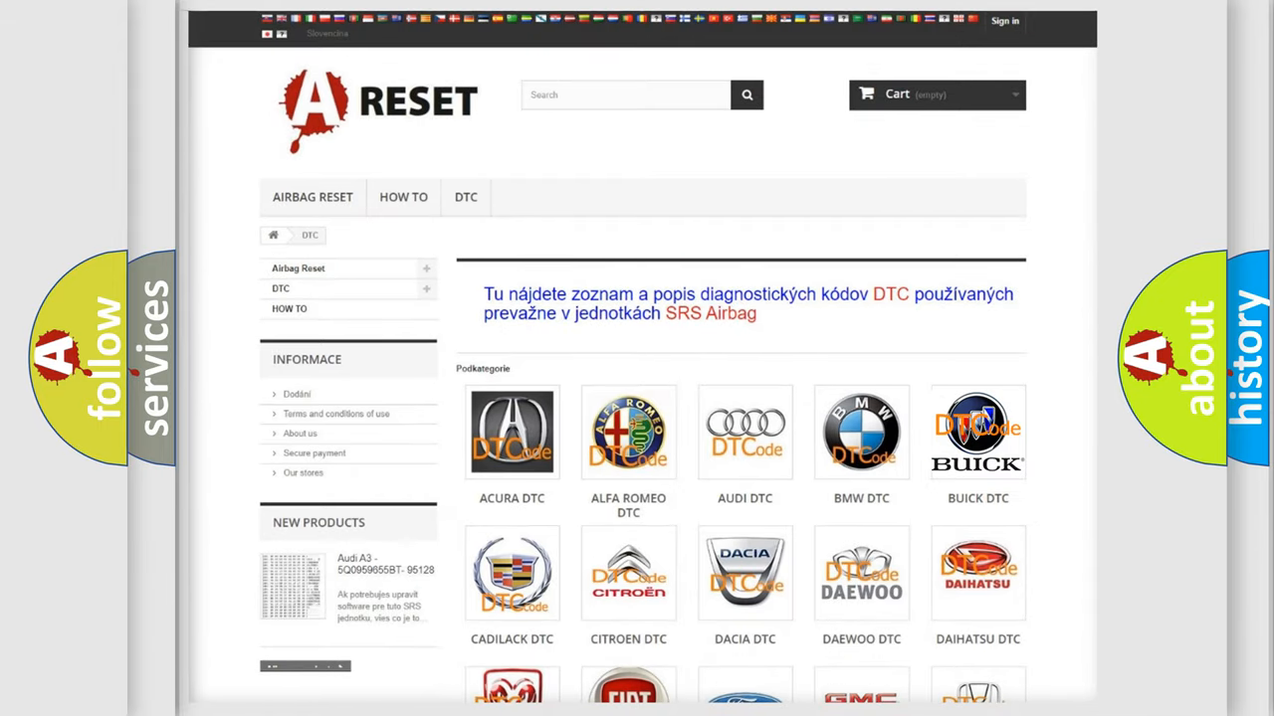
- Open the BUICK DTC tile and browse its airbag codes, from B0100 through B1001–B101E
click(977, 432)
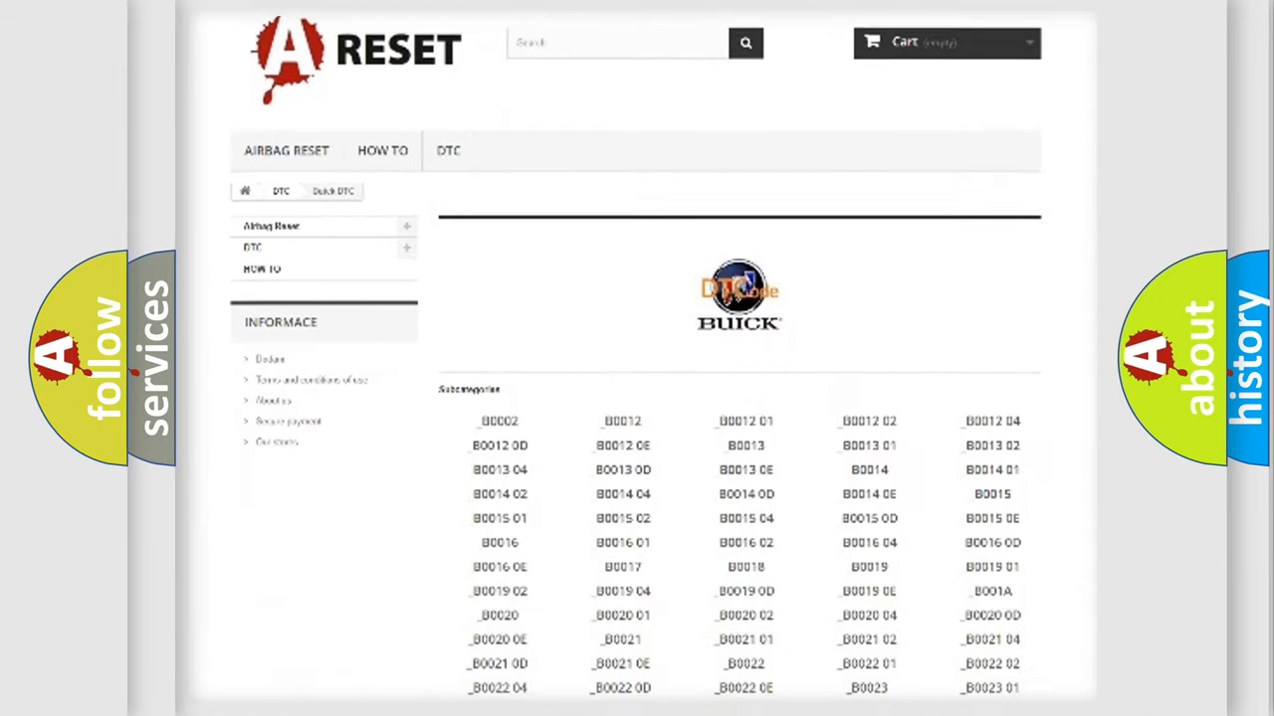
scroll(down, 3)
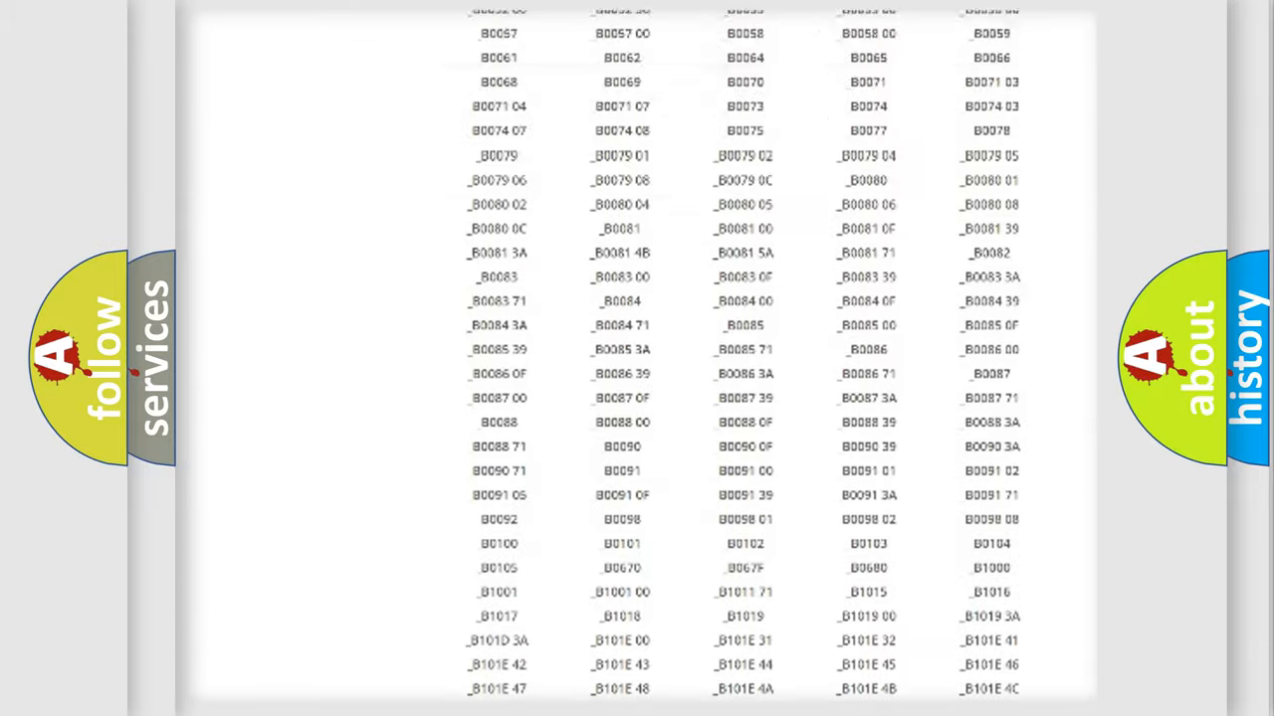
scroll(up, 3)
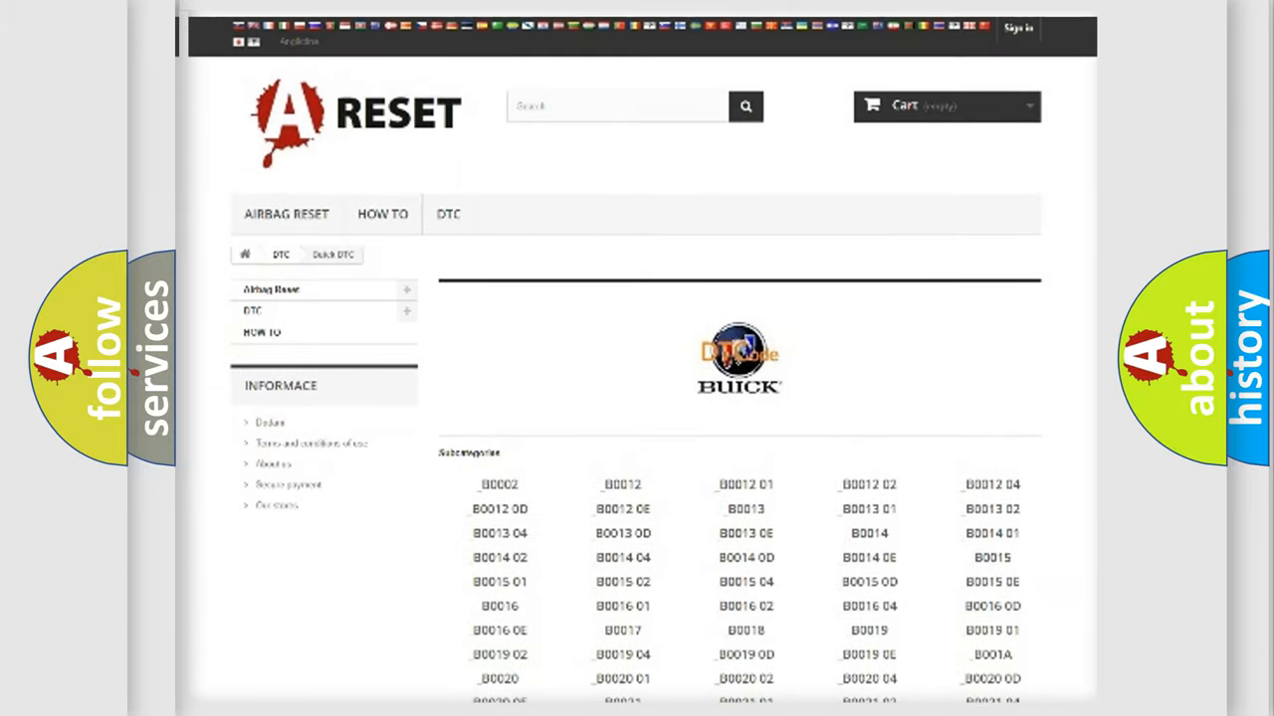